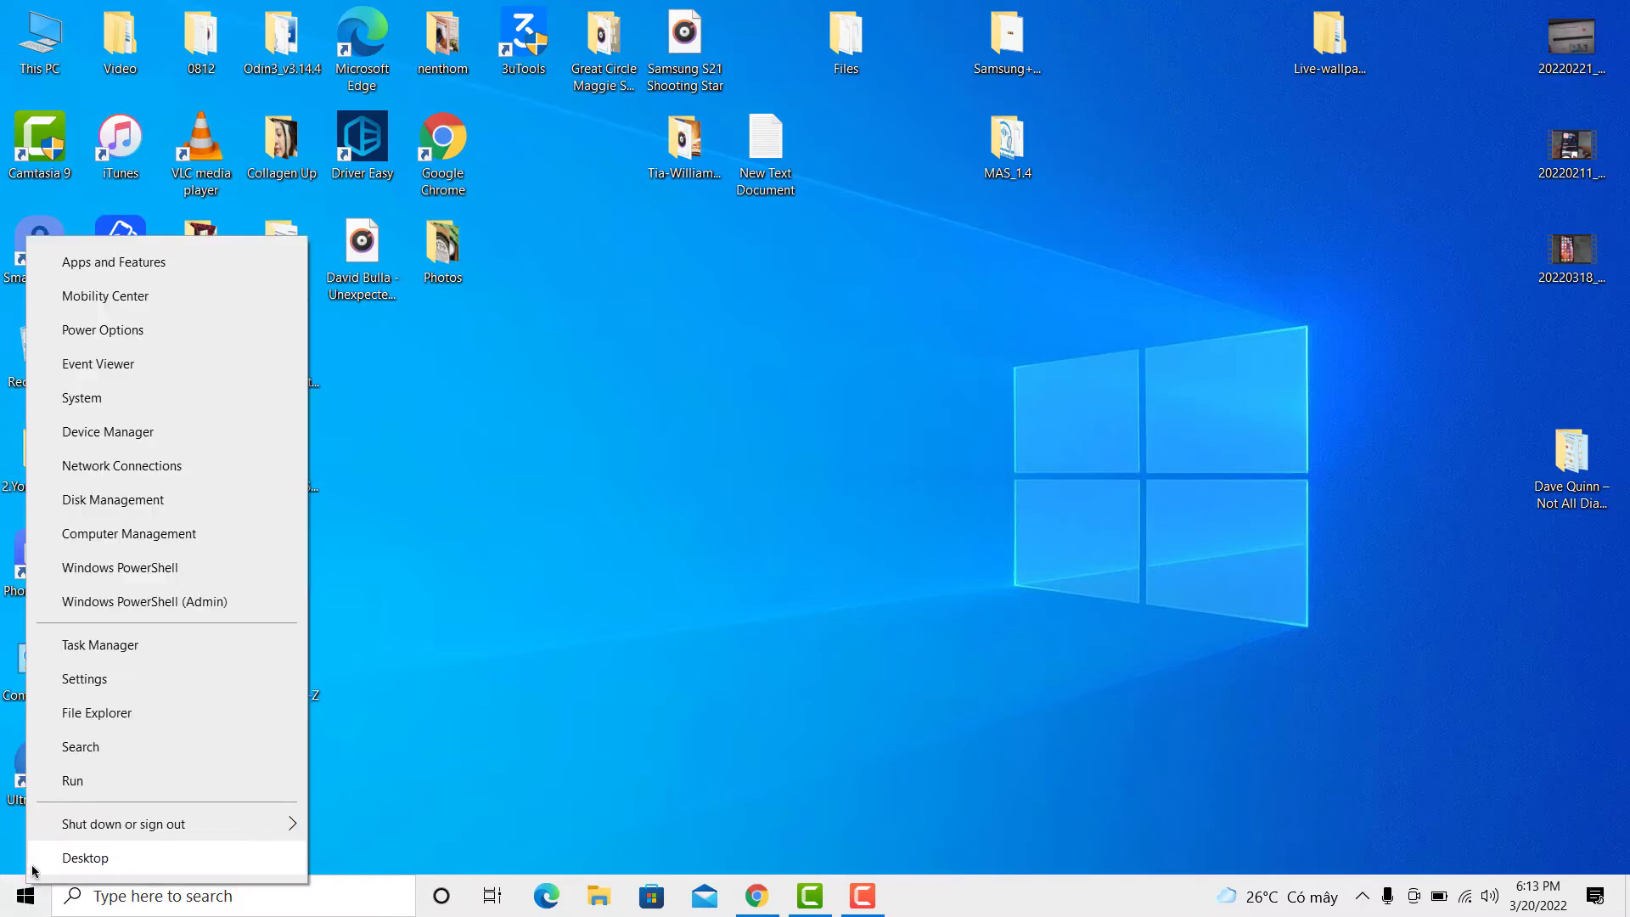
pyautogui.moveTo(121, 464)
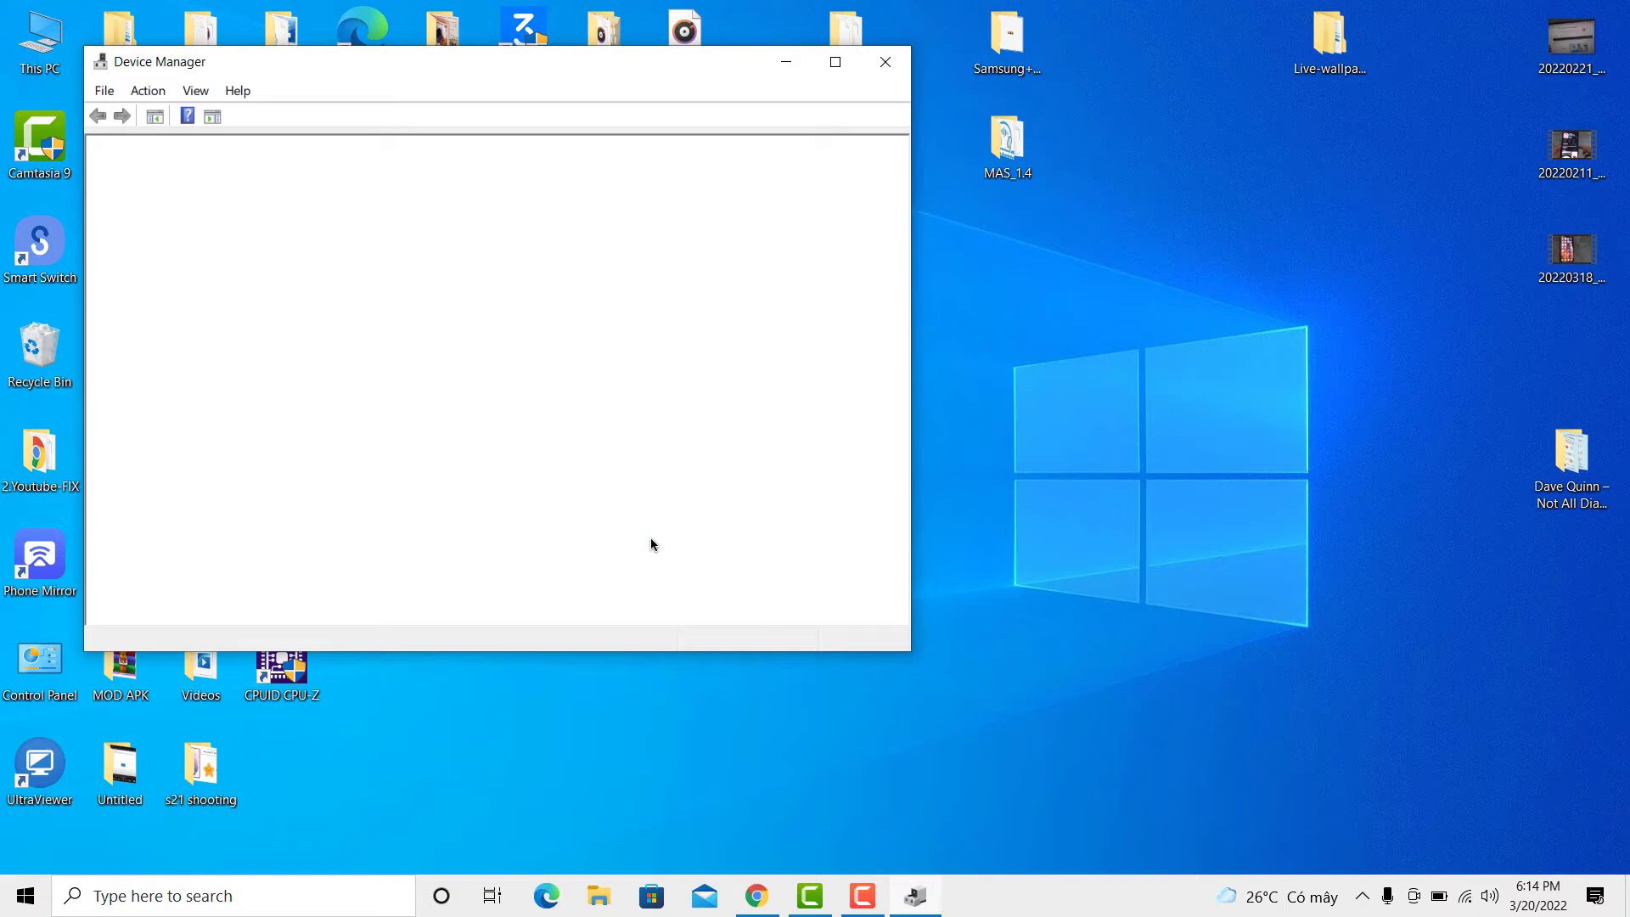
# Expand Portable Devices in Device Manager to find the Lenovo K6 POWER.
pyautogui.click(834, 61)
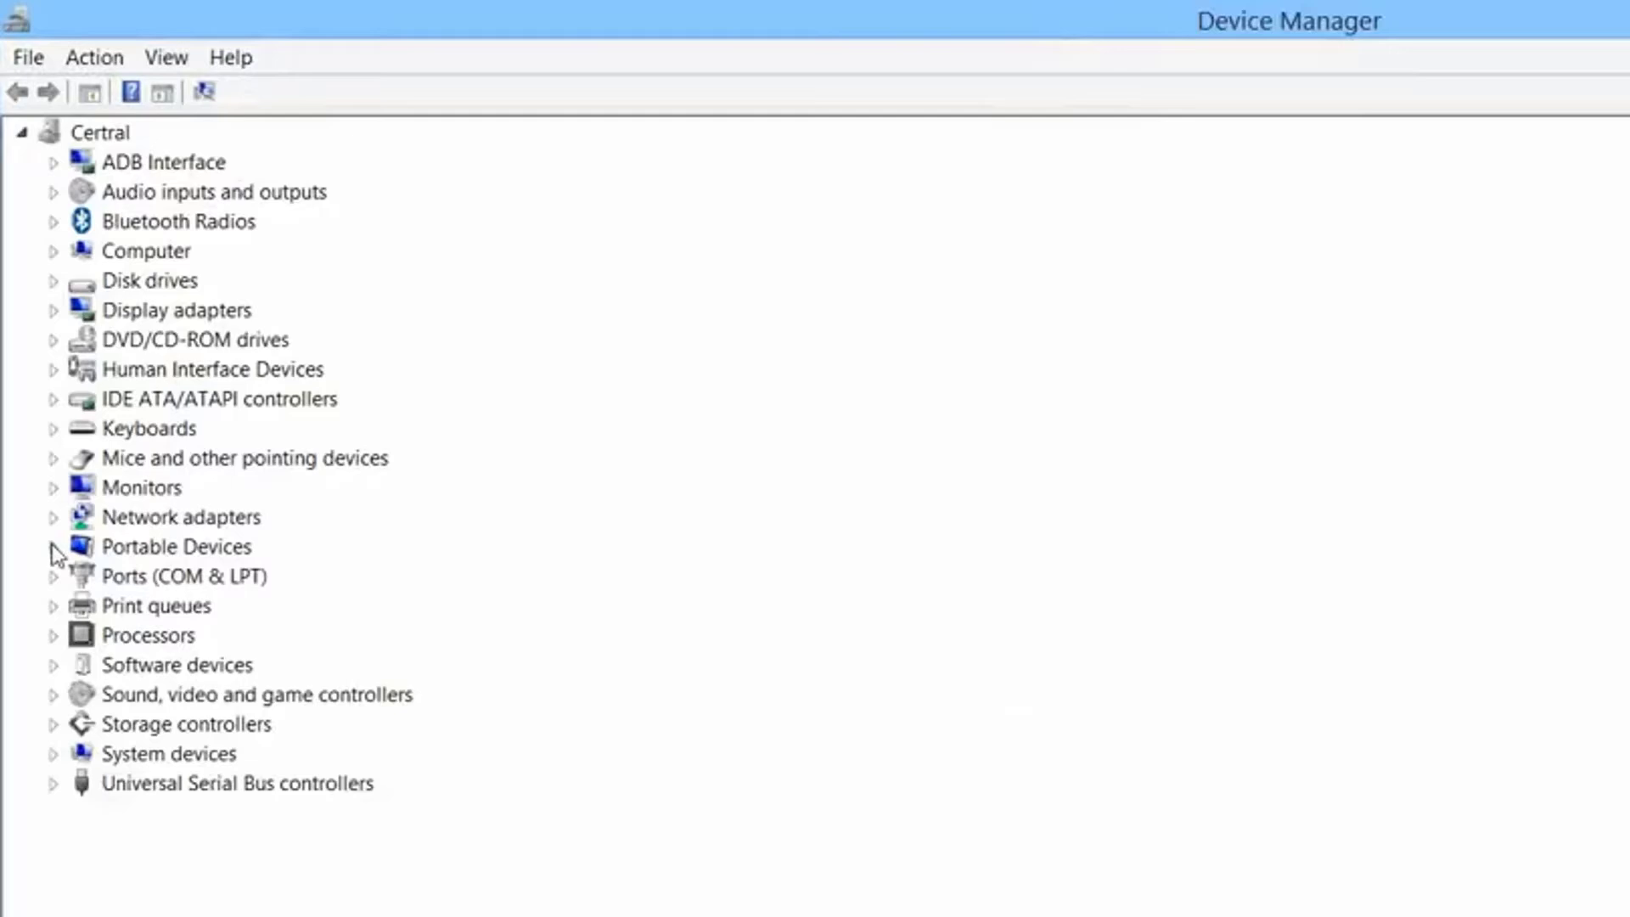
pyautogui.click(52, 546)
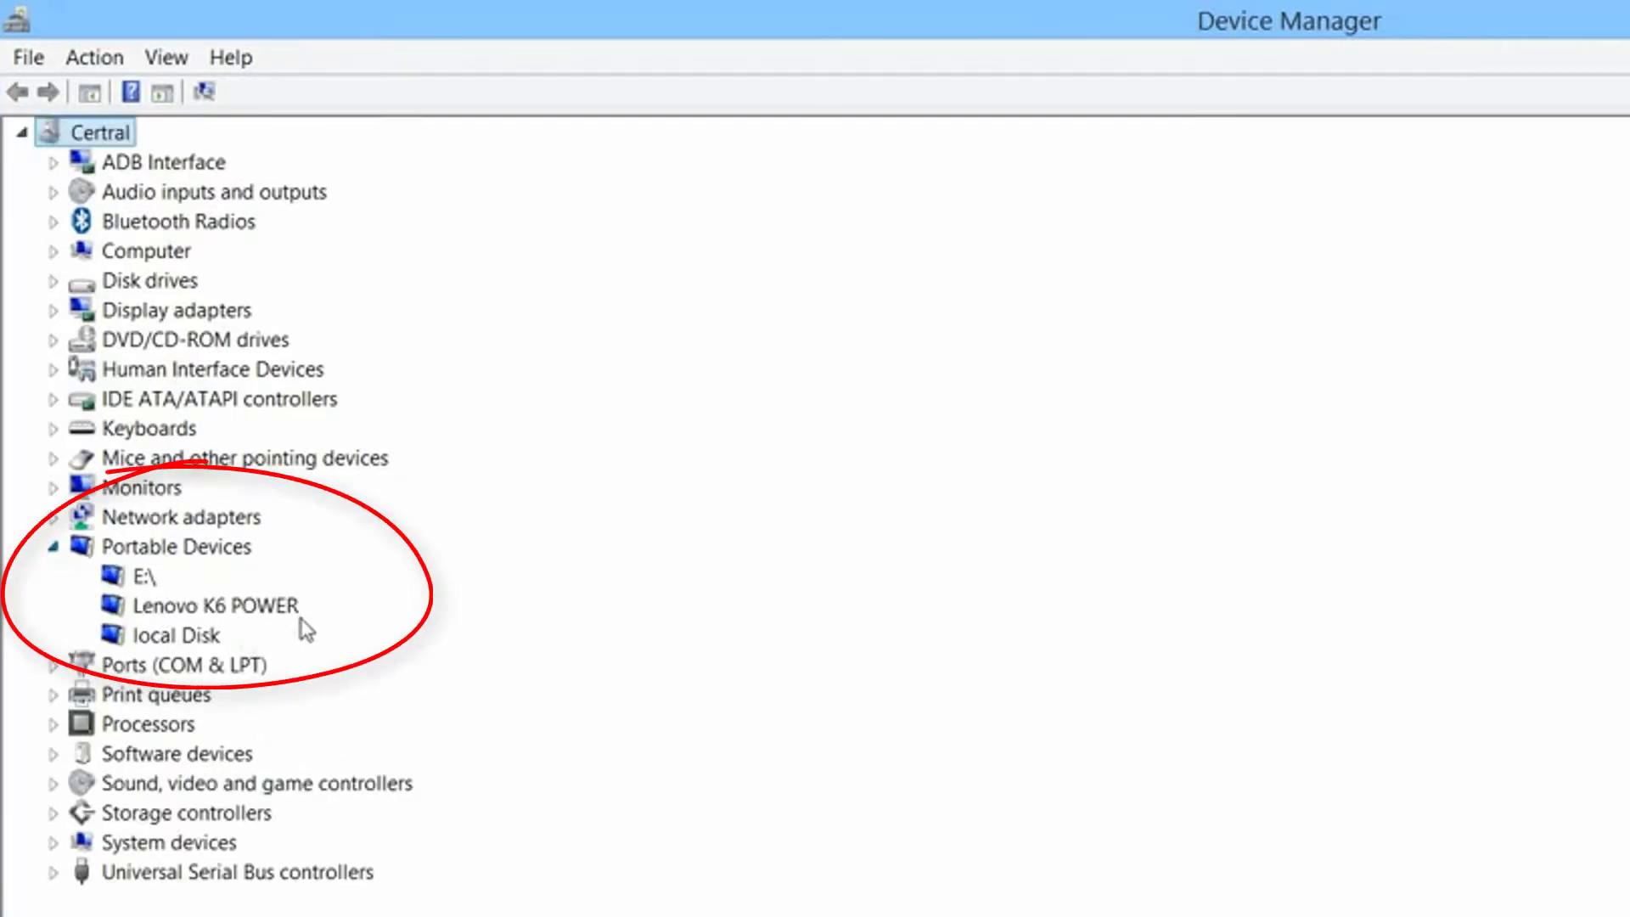
pyautogui.click(204, 605)
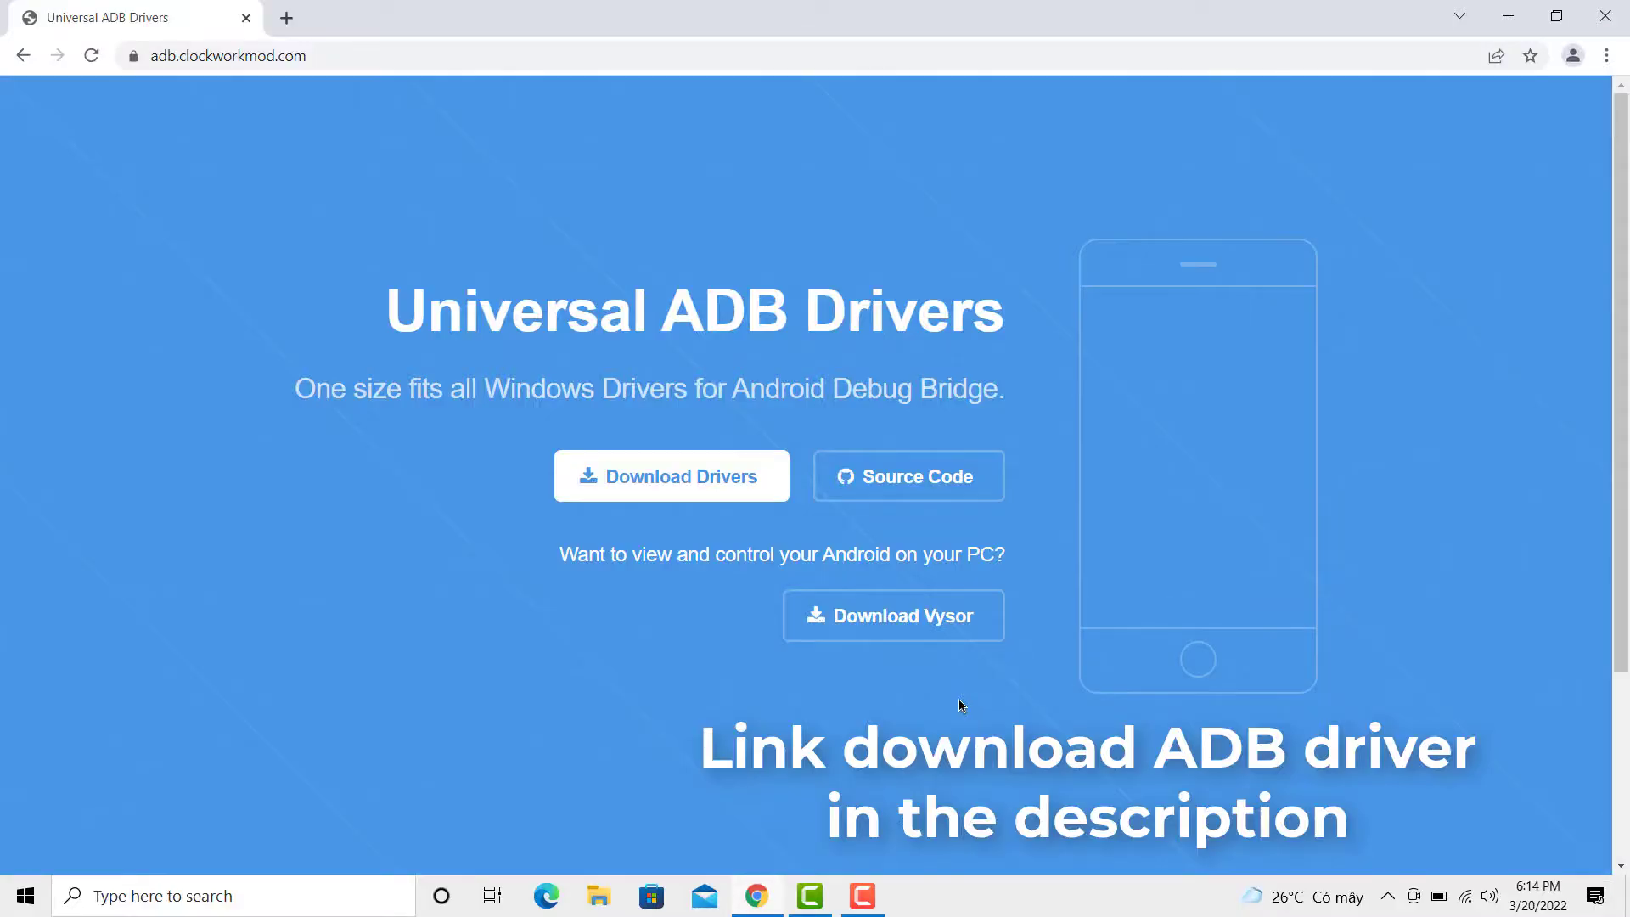
pyautogui.moveTo(715, 482)
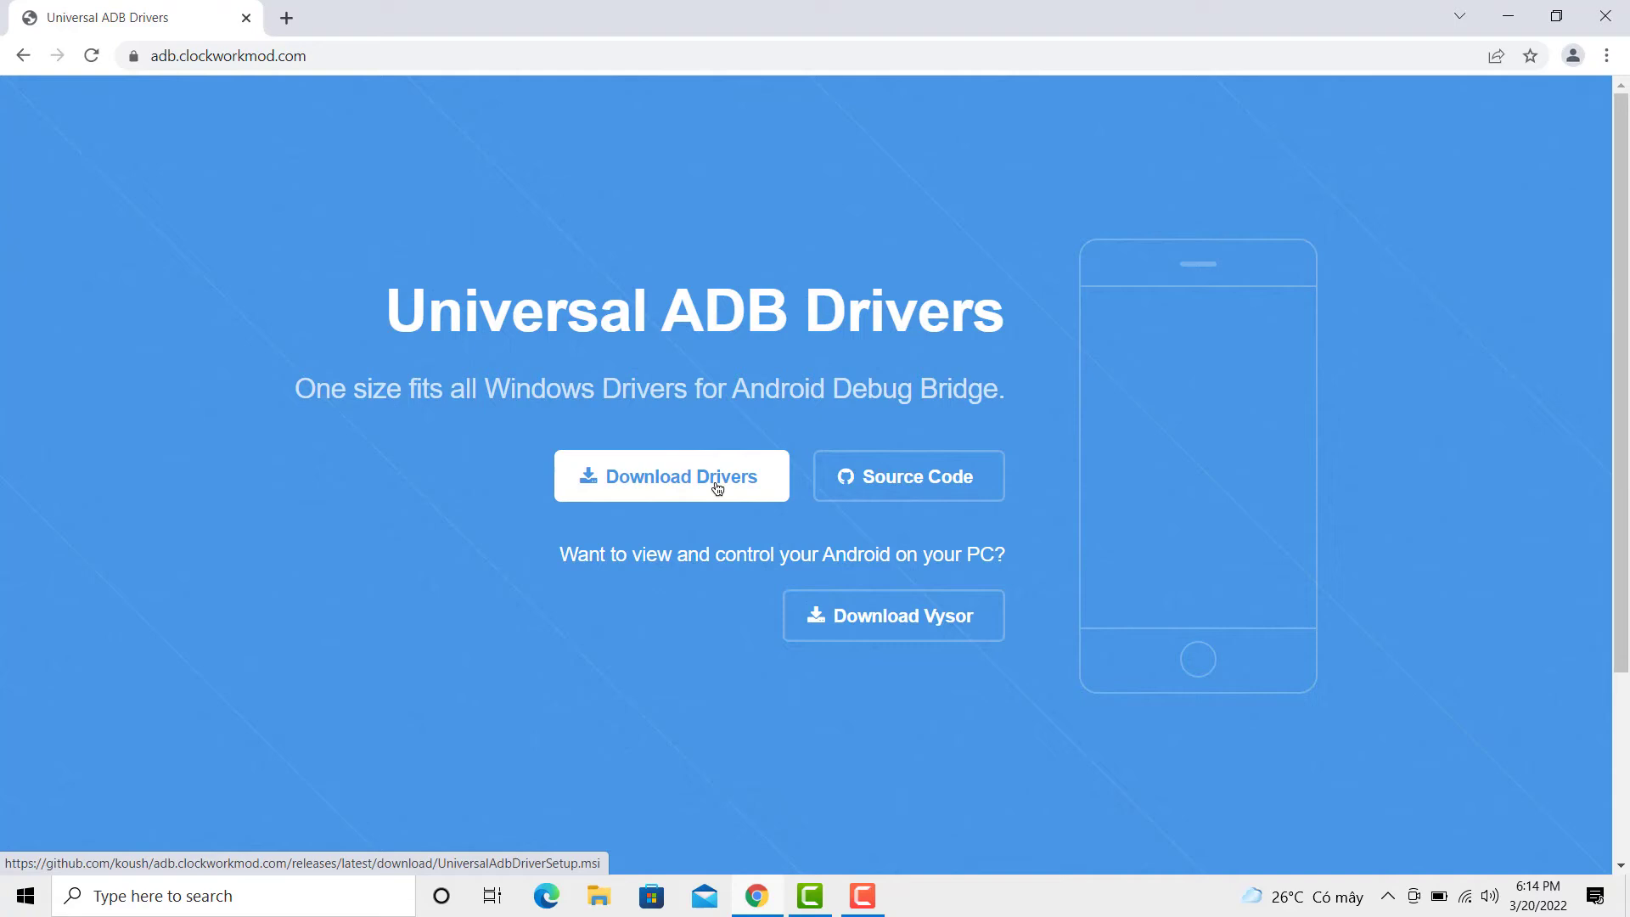
# Download the Universal ADB Drivers .msi from adb.clockworkmod.com and run it.
pyautogui.click(671, 476)
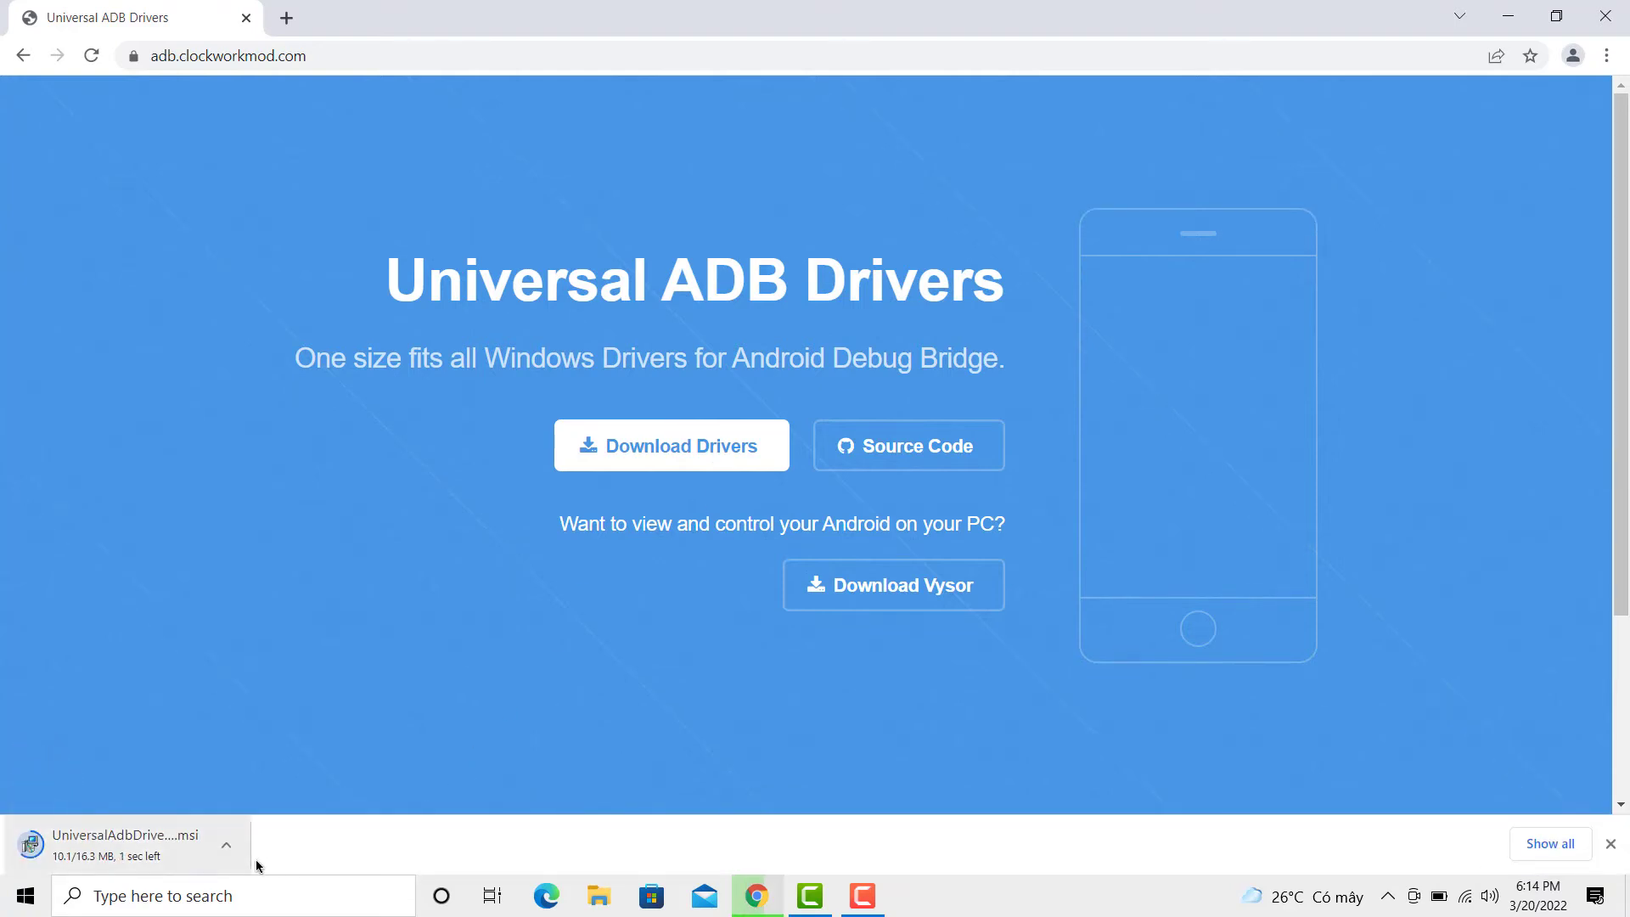
pyautogui.click(227, 845)
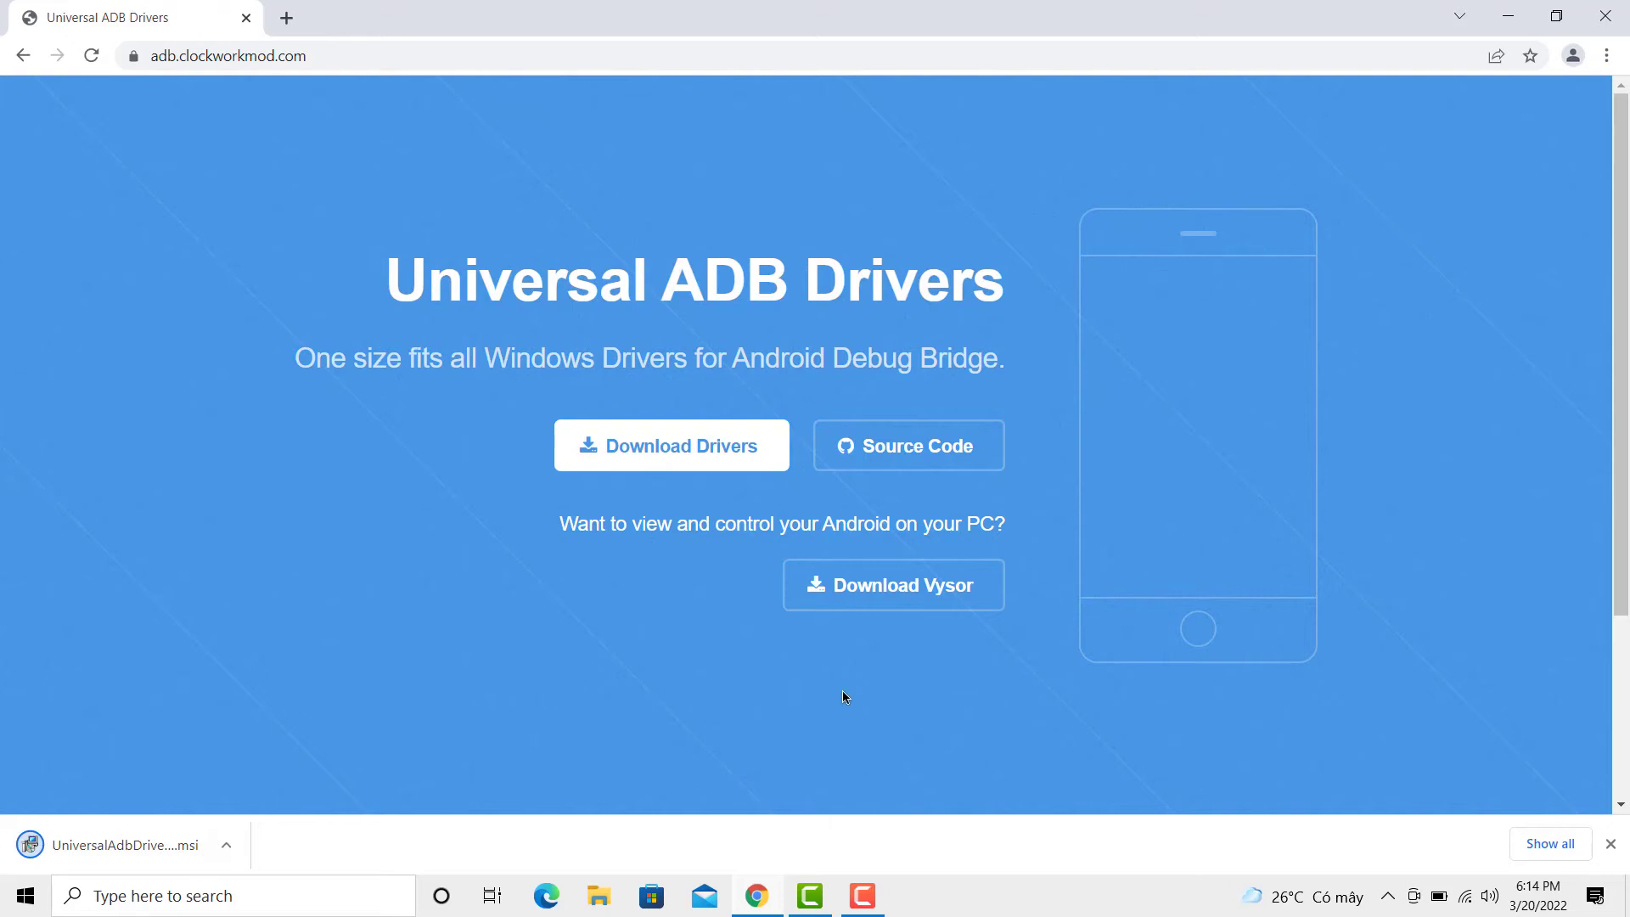
pyautogui.click(116, 843)
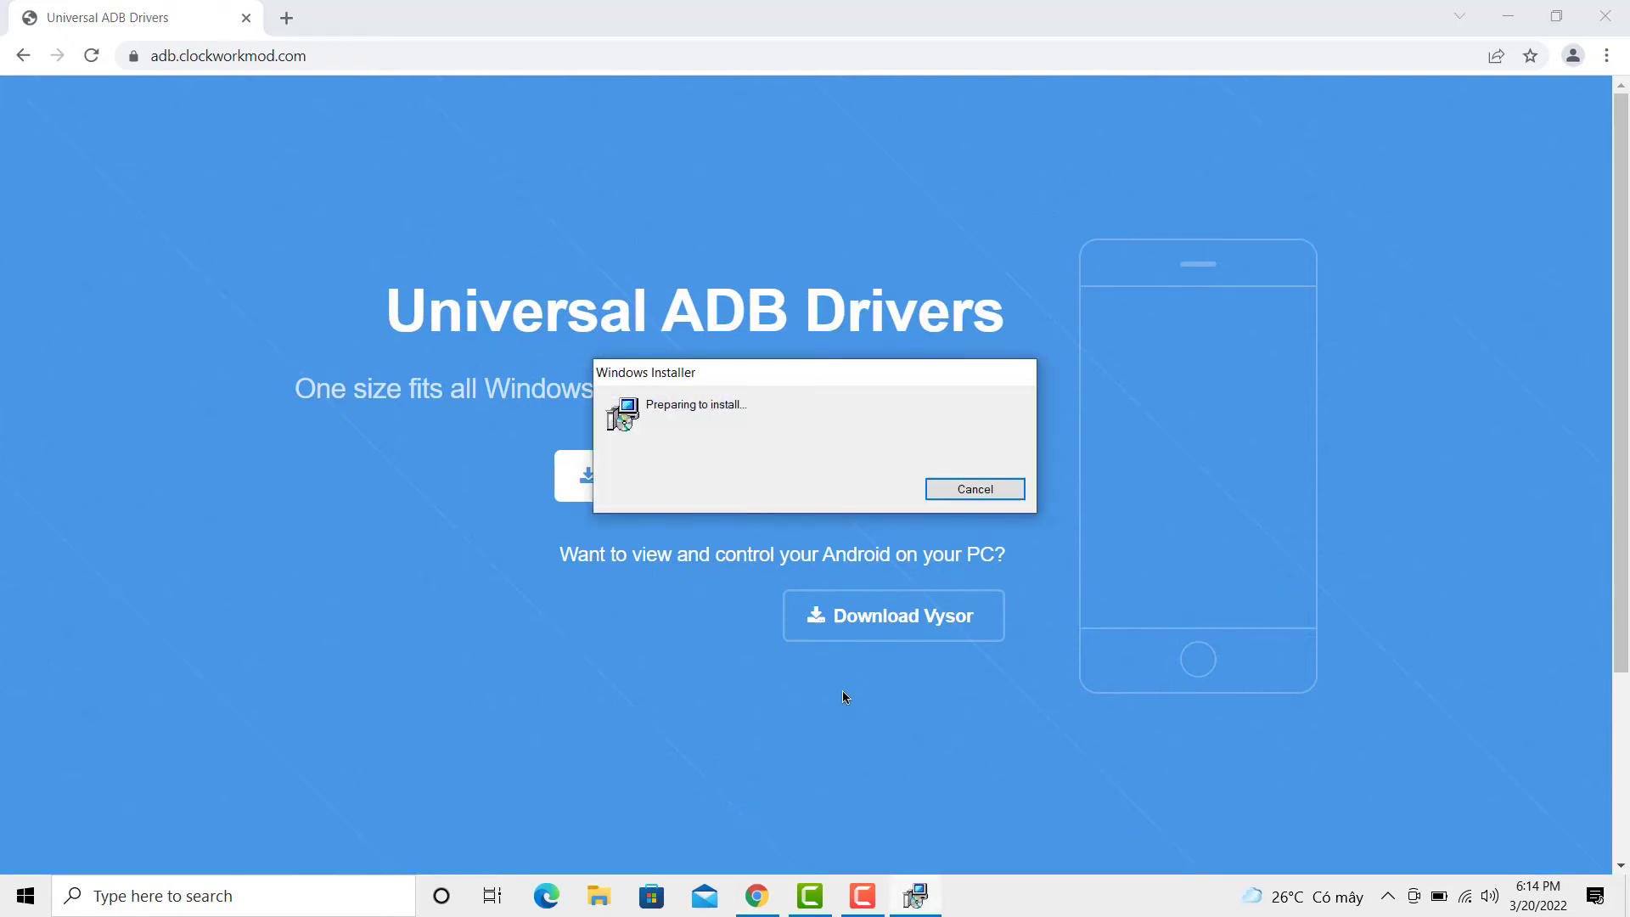
# Step through Universal Adb Driver Setup with the default folder and Everyone option.
pyautogui.click(973, 489)
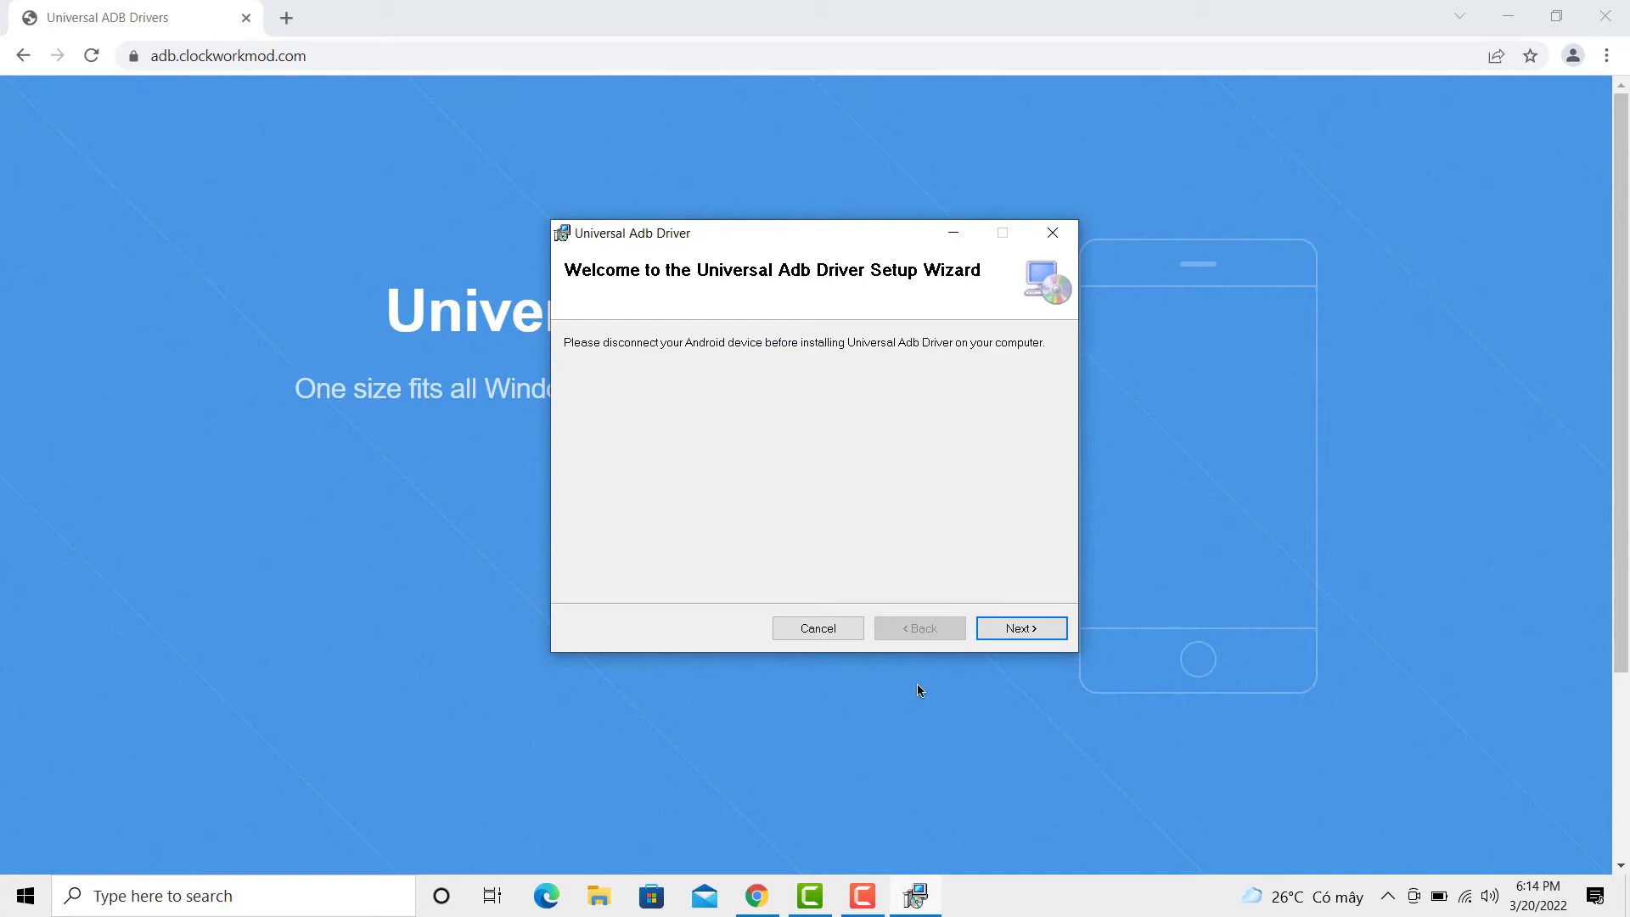
pyautogui.click(1019, 626)
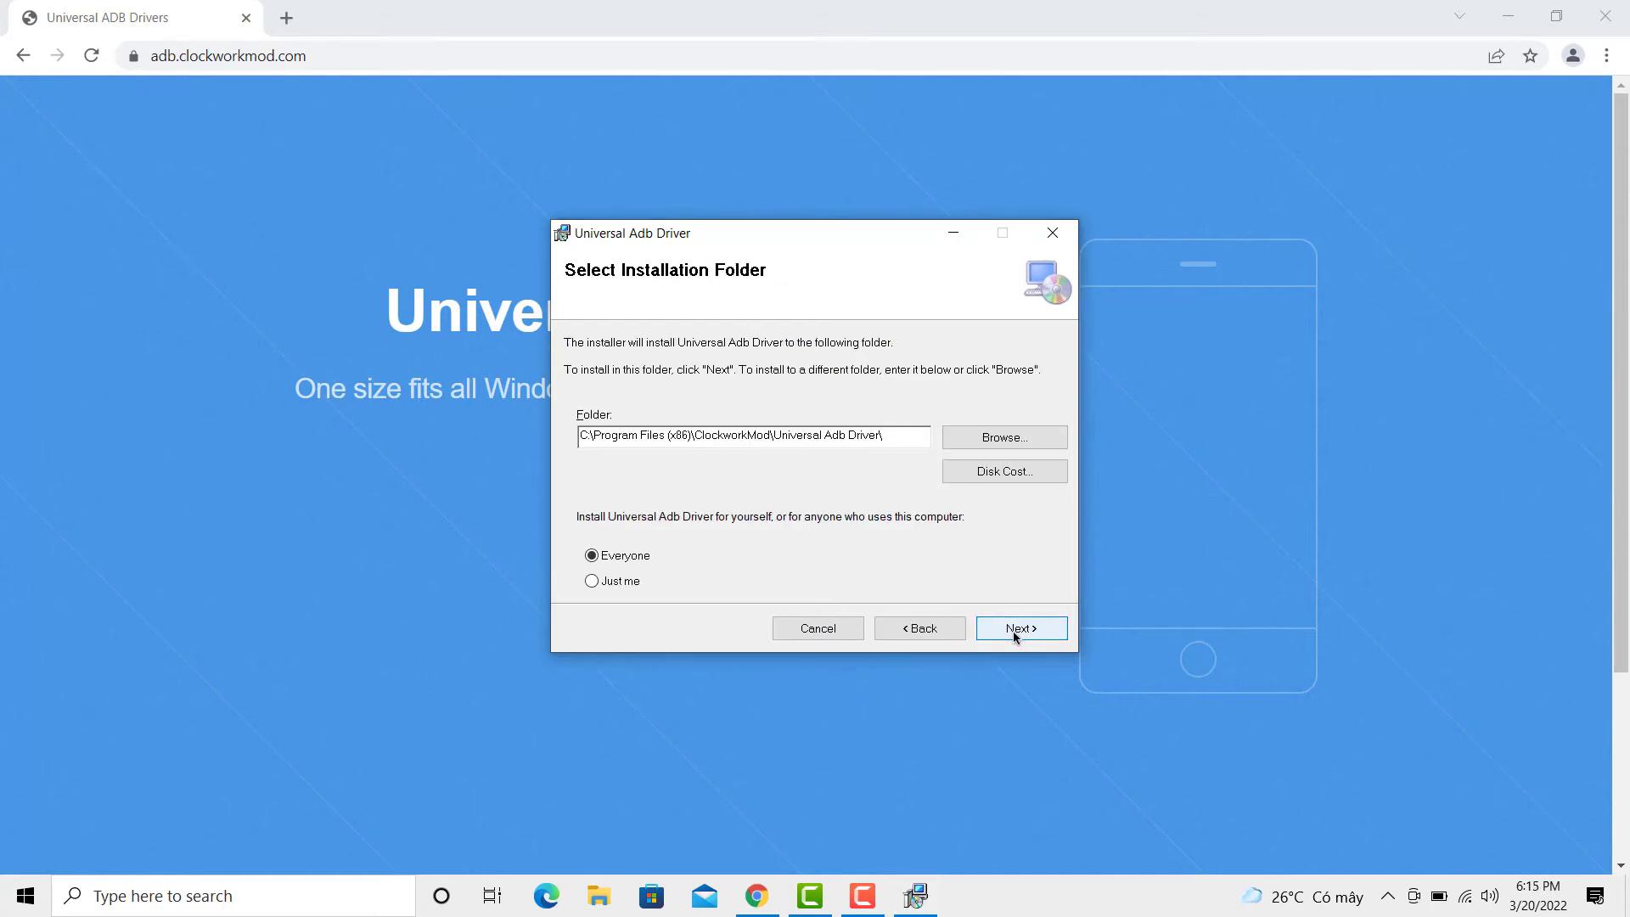
pyautogui.click(1019, 628)
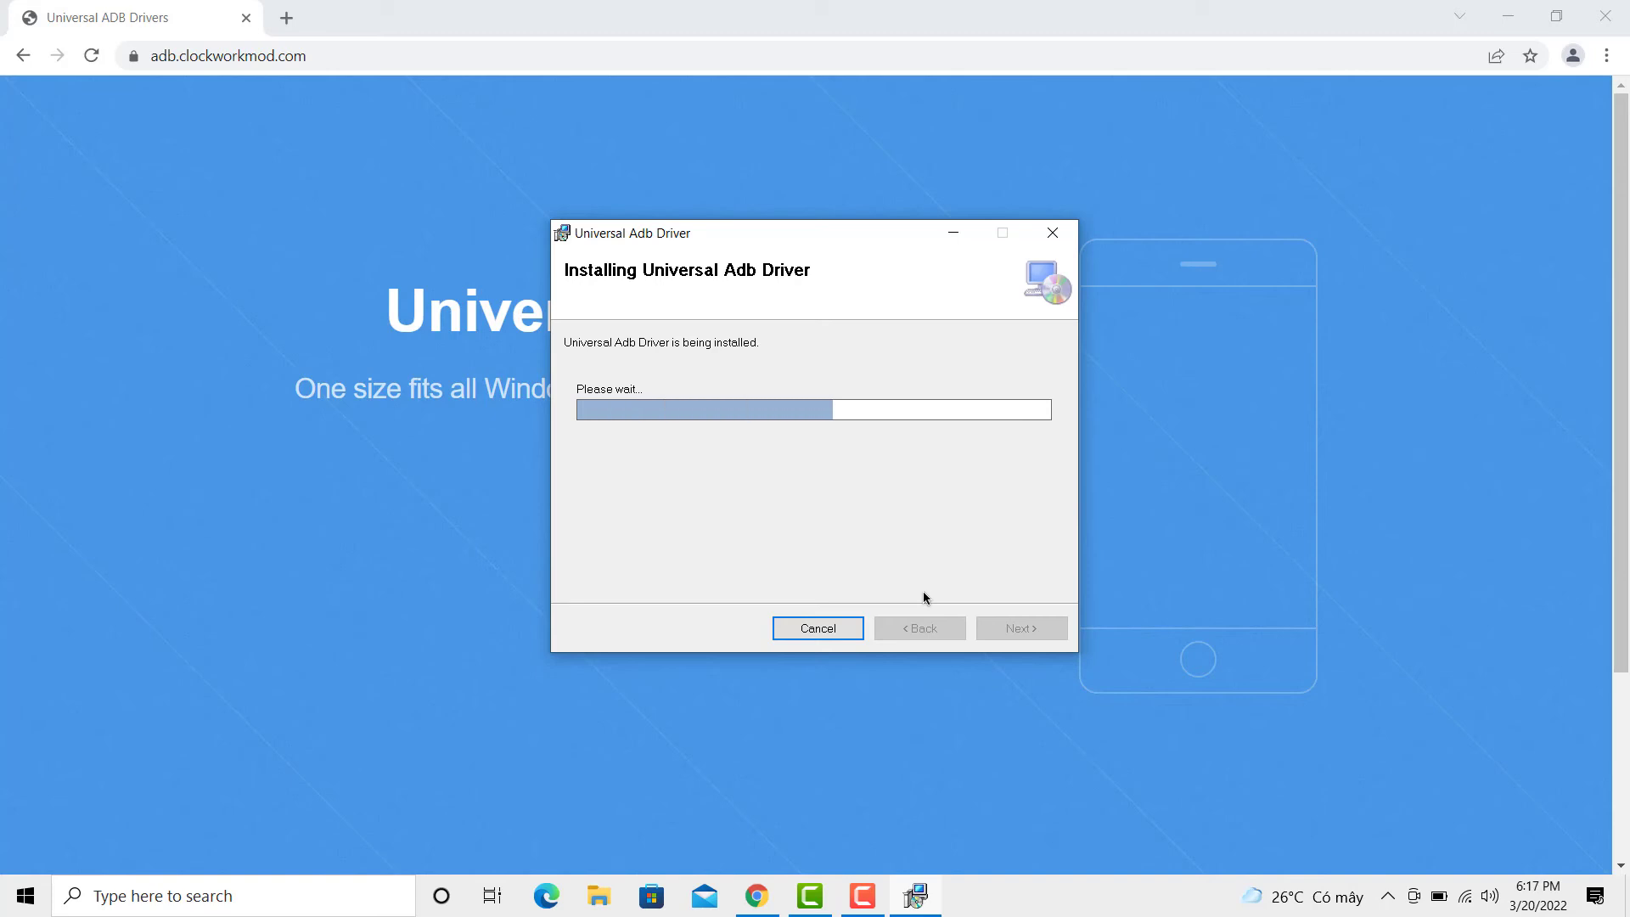
pyautogui.click(816, 628)
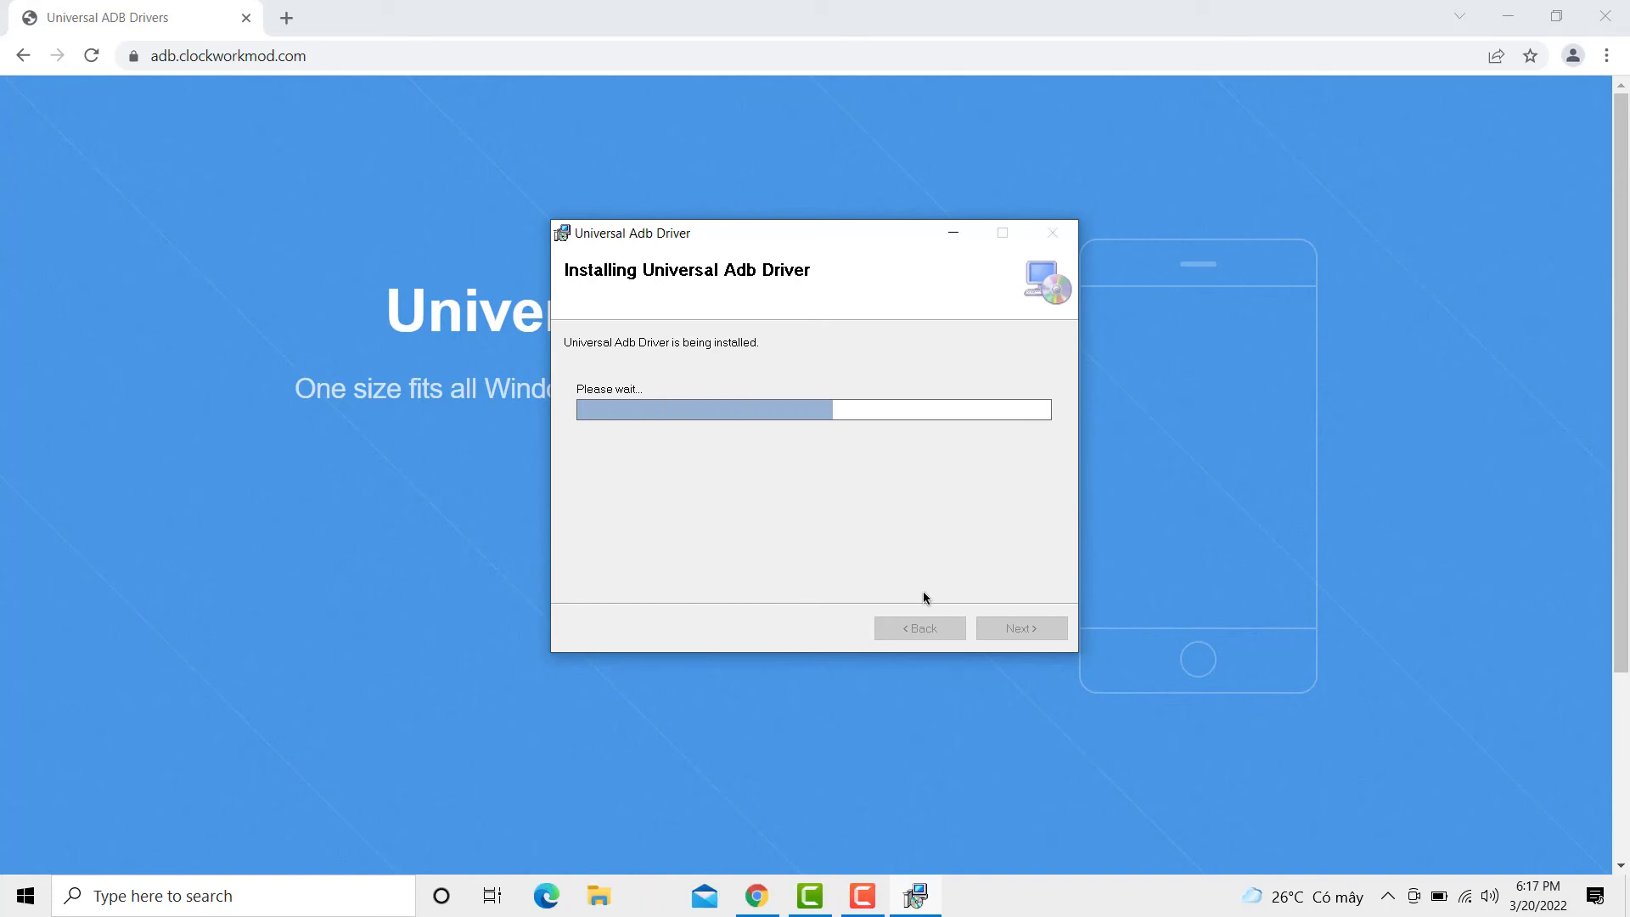